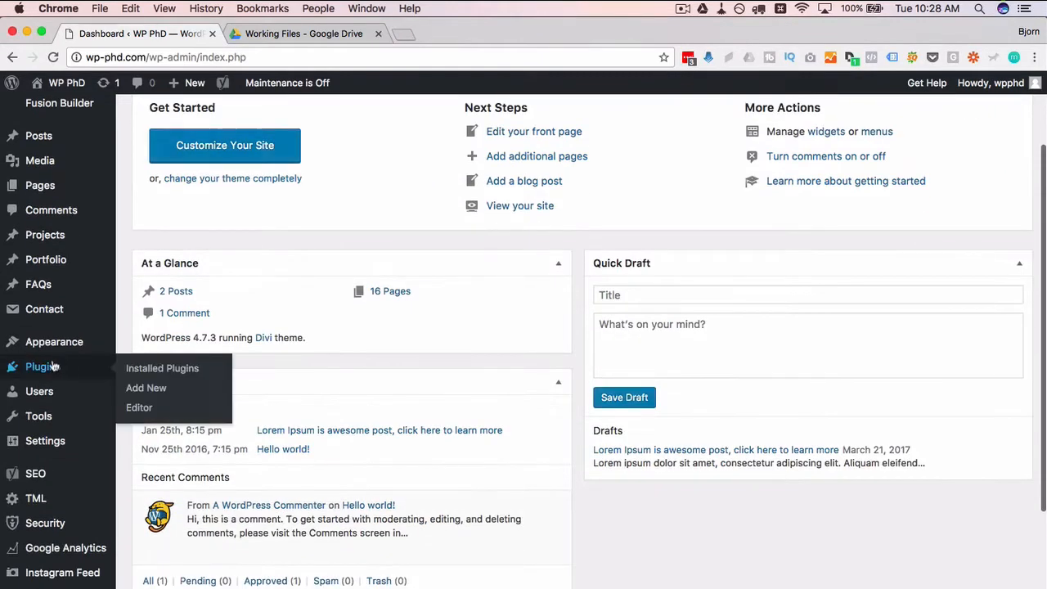
pyautogui.moveTo(145, 388)
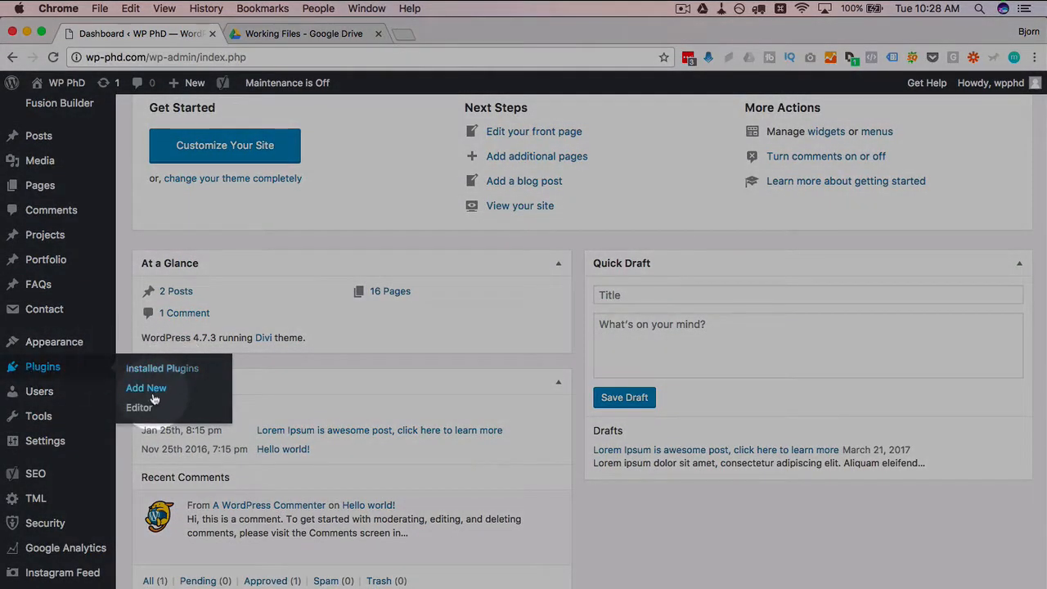
# - Search Add New plugins for 'social icons' and locate the Social Icons Widget by WPZOOM
pyautogui.click(145, 388)
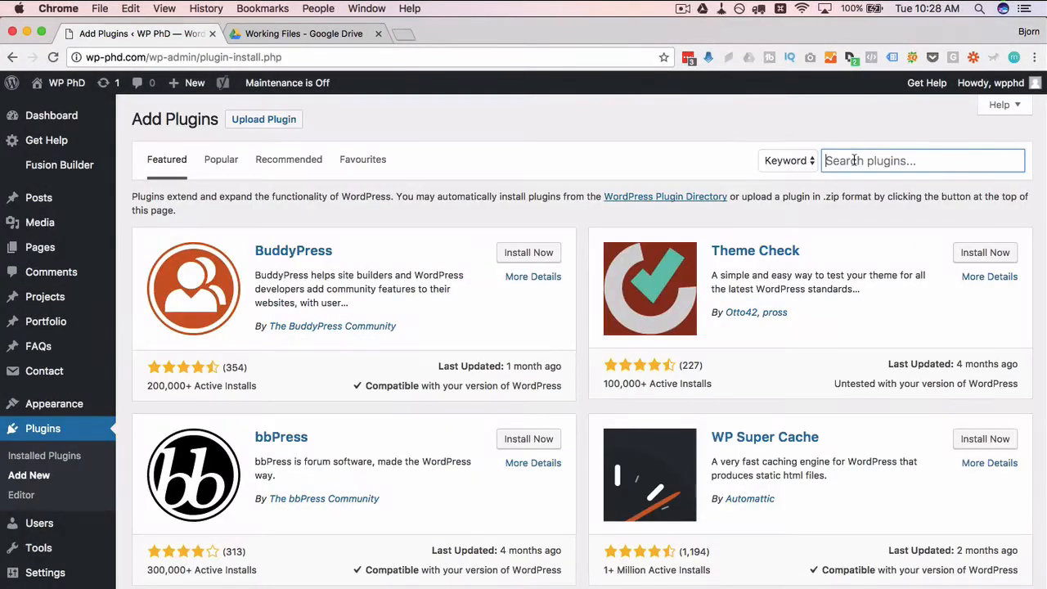
pyautogui.write('social icons')
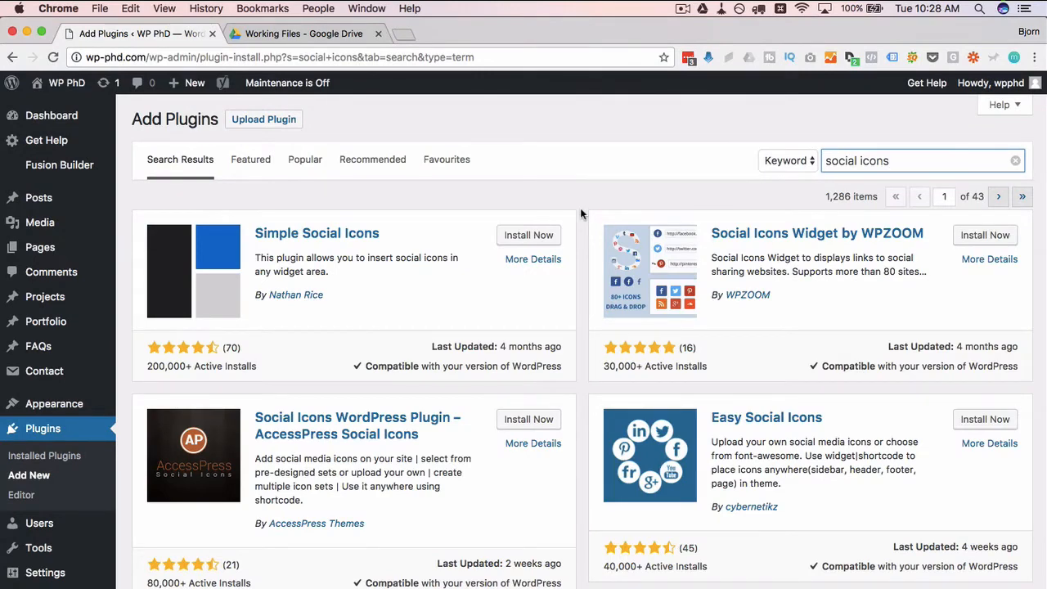
pyautogui.scroll(-3)
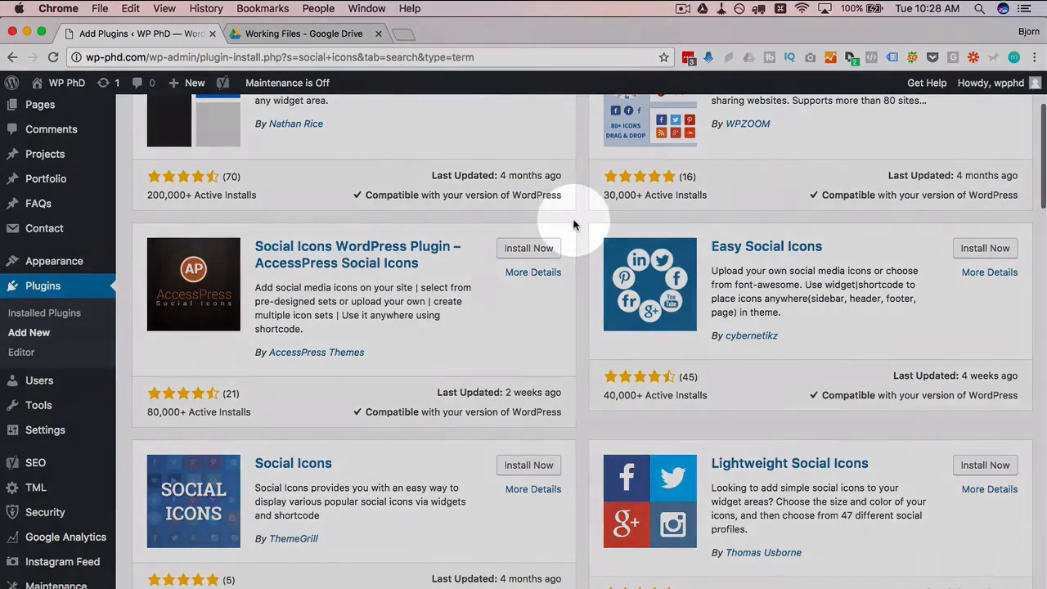
pyautogui.scroll(-3)
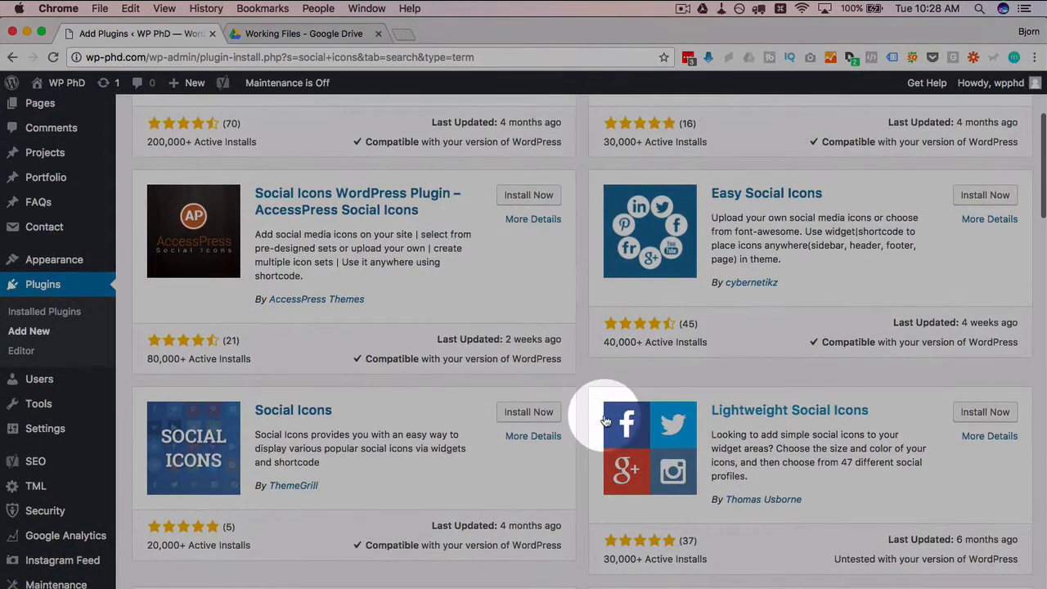
pyautogui.moveTo(589, 442)
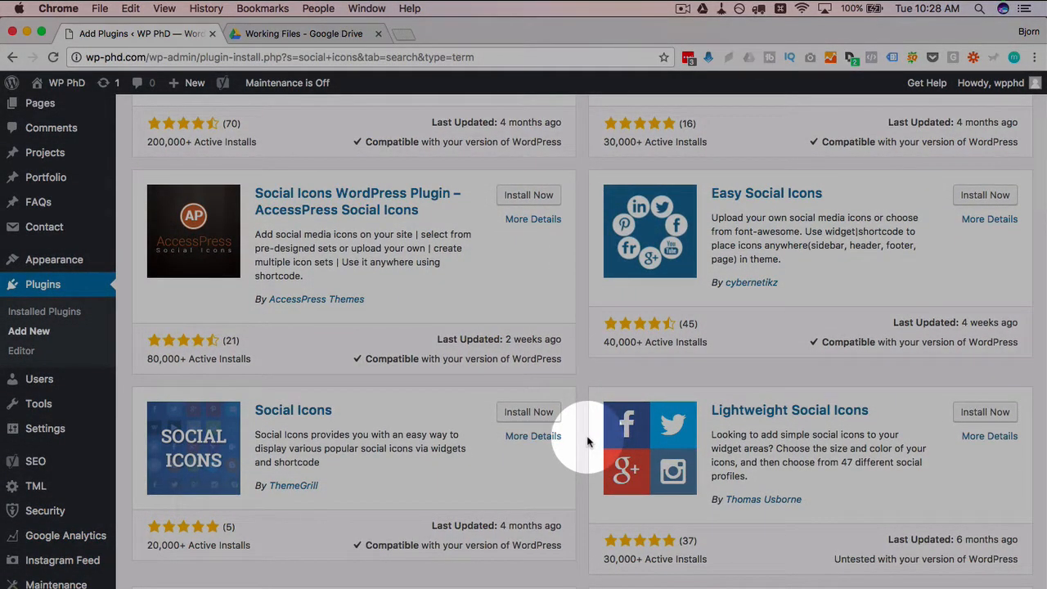
pyautogui.moveTo(677, 449)
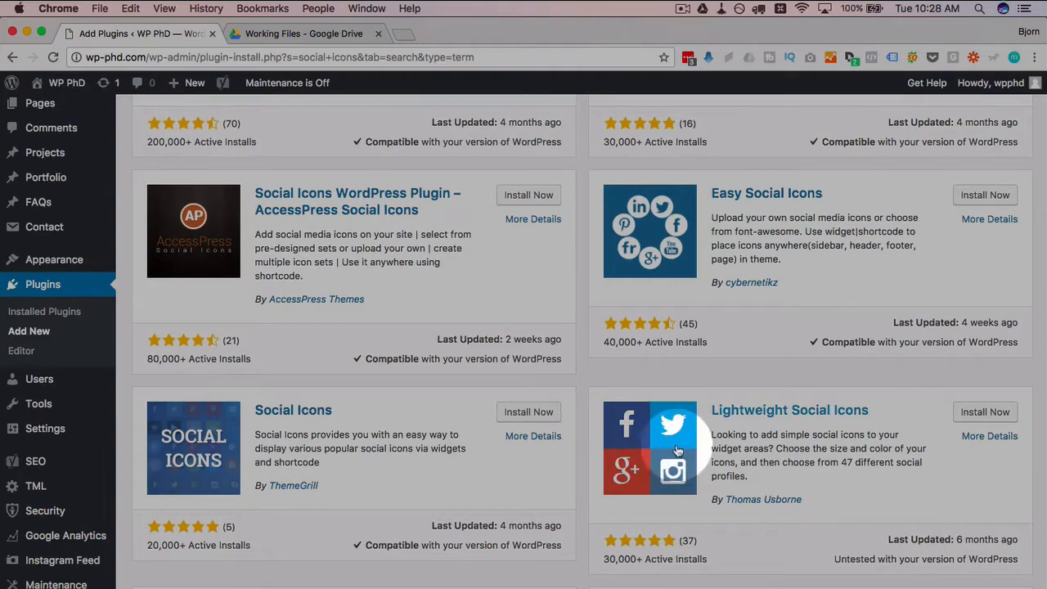
pyautogui.moveTo(599, 411)
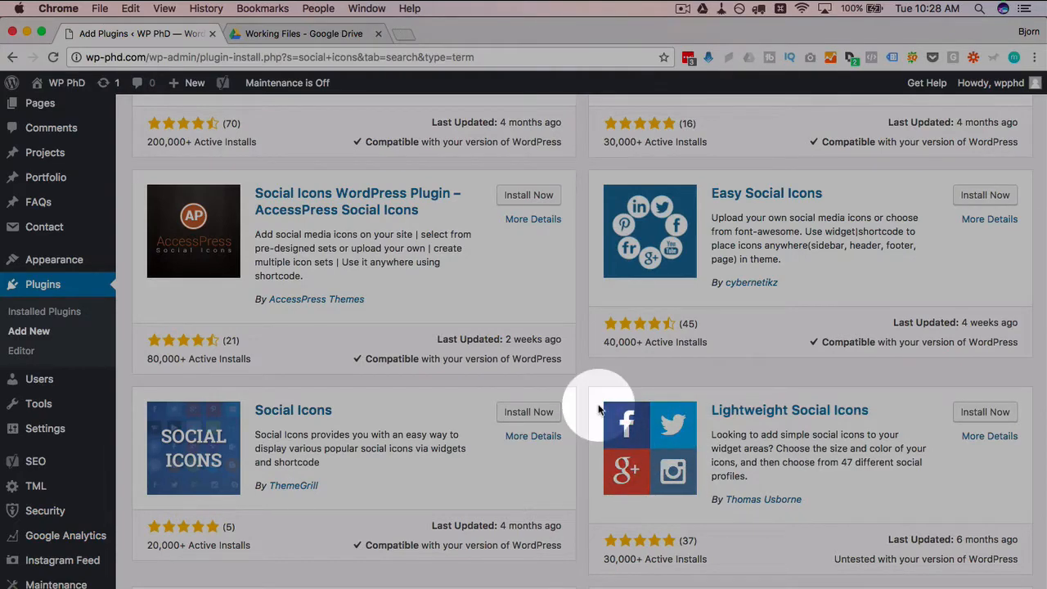
pyautogui.scroll(3)
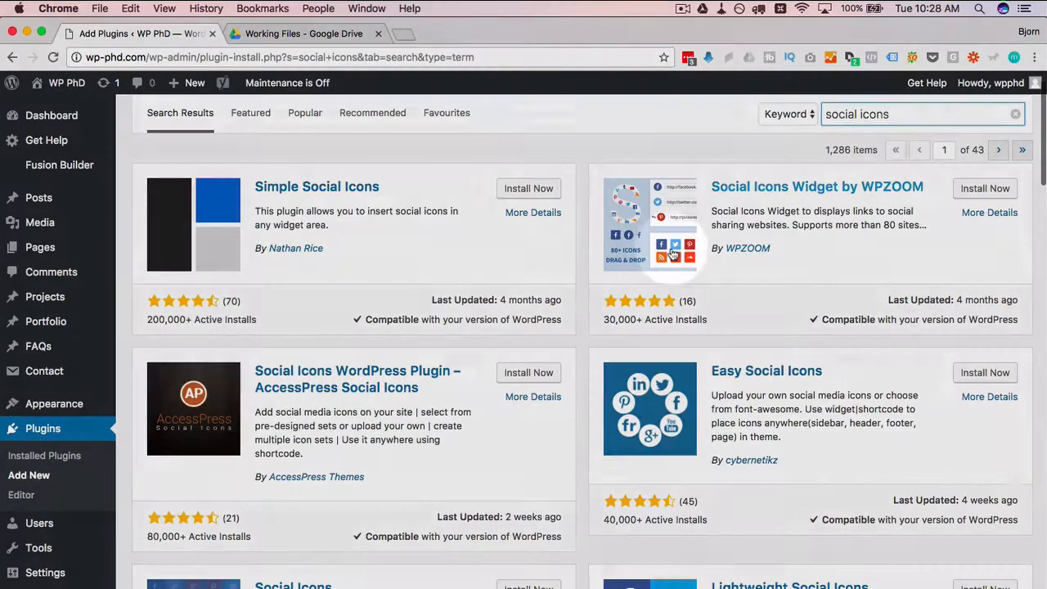
pyautogui.moveTo(674, 249)
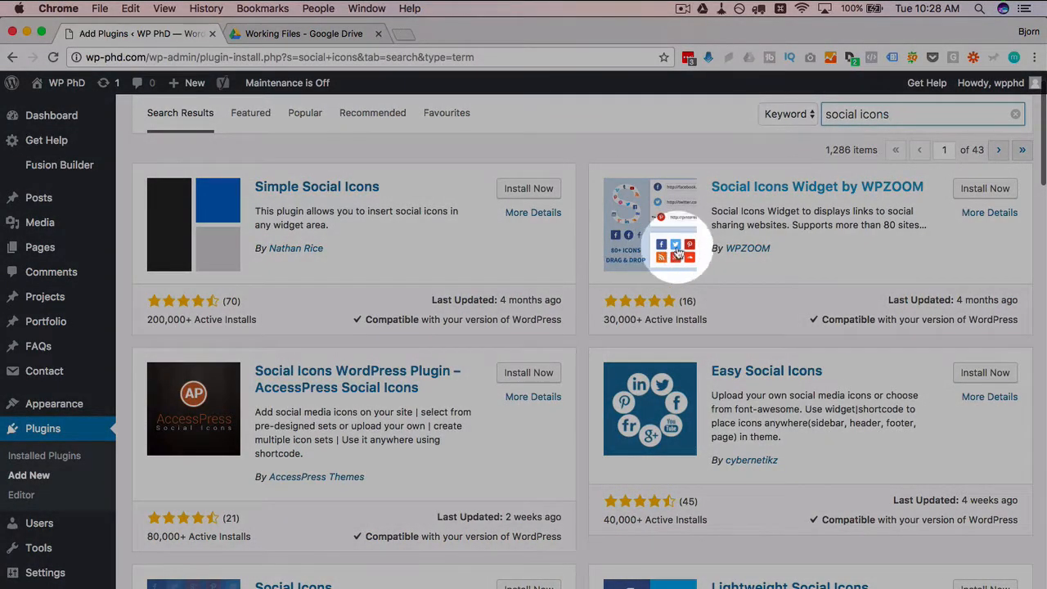
pyautogui.moveTo(581, 275)
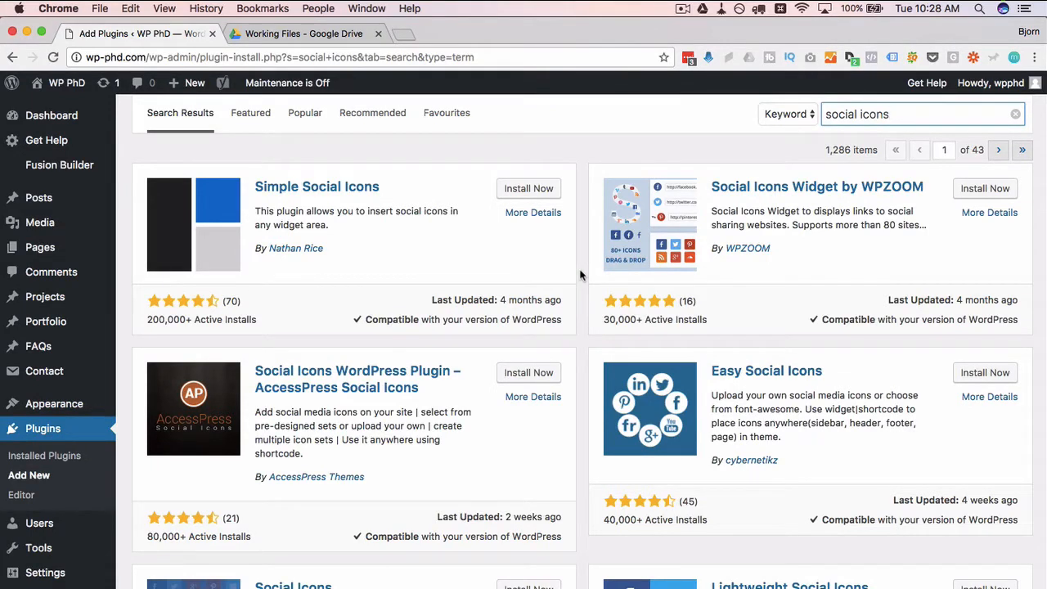
pyautogui.scroll(3)
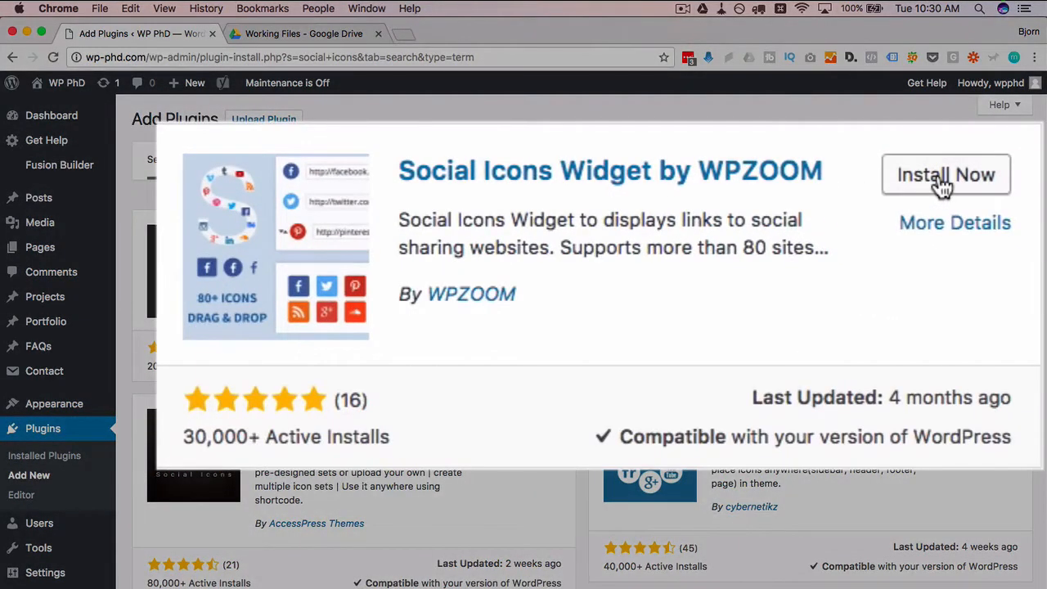
# - Install and activate the Social Icons Widget by WPZOOM from the search results
pyautogui.click(945, 174)
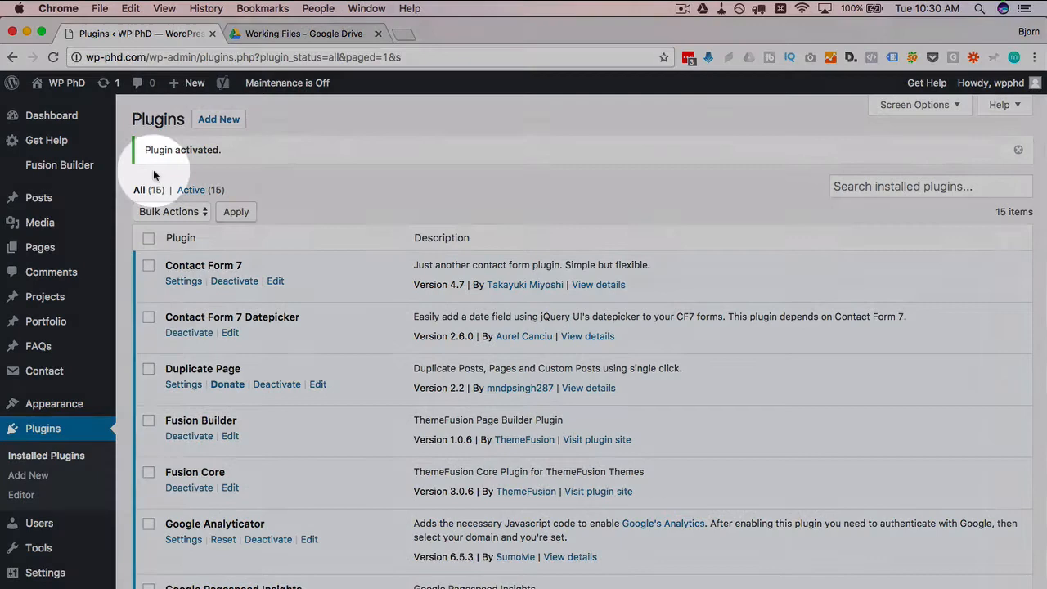
pyautogui.scroll(-3)
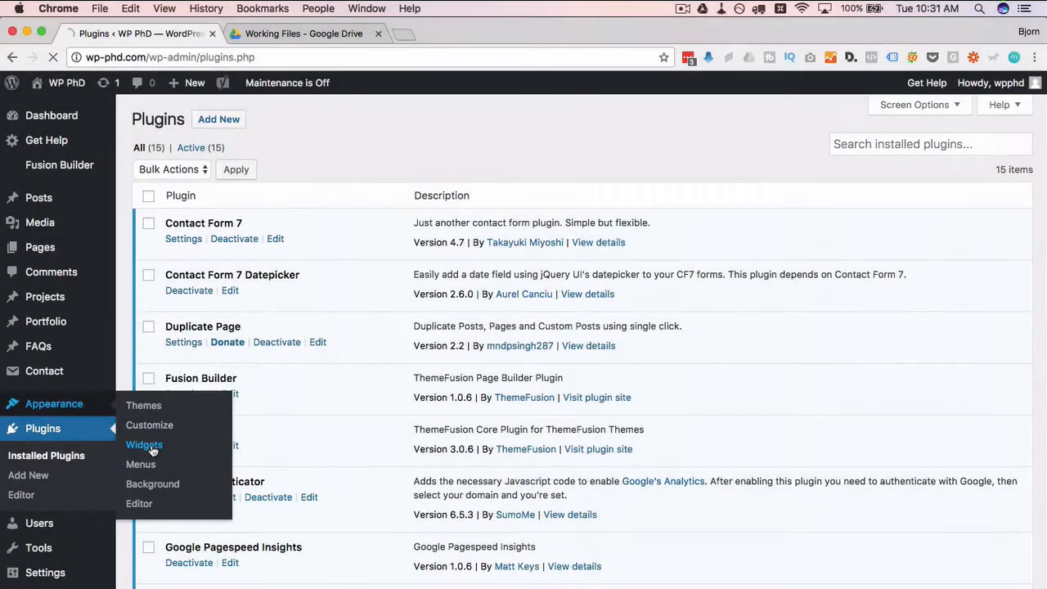
# - Add the Social Icons by WPZOOM widget to the Sidebar on the Widgets page
pyautogui.click(144, 445)
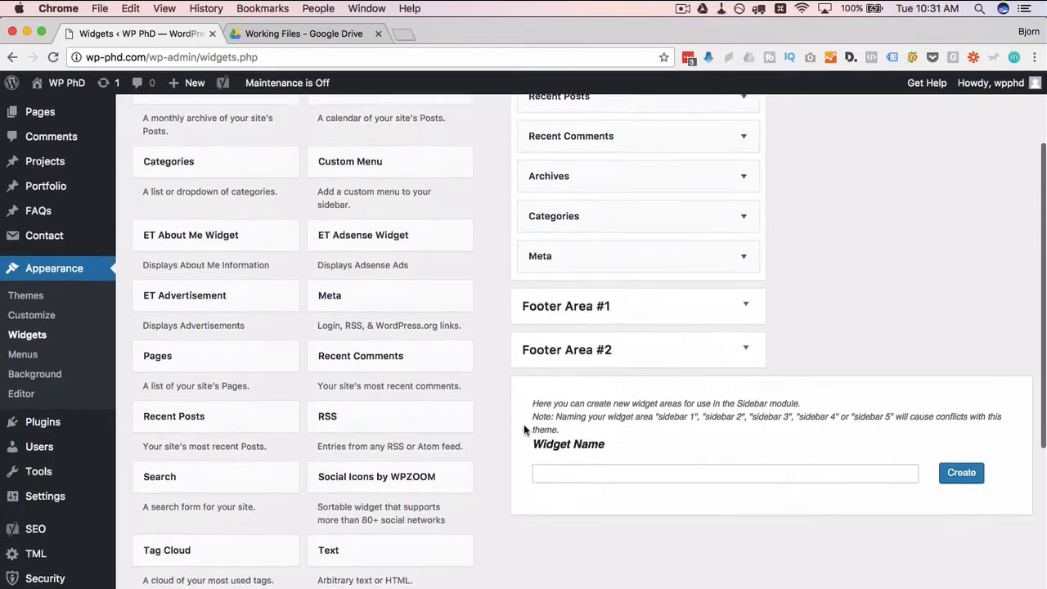
pyautogui.scroll(-3)
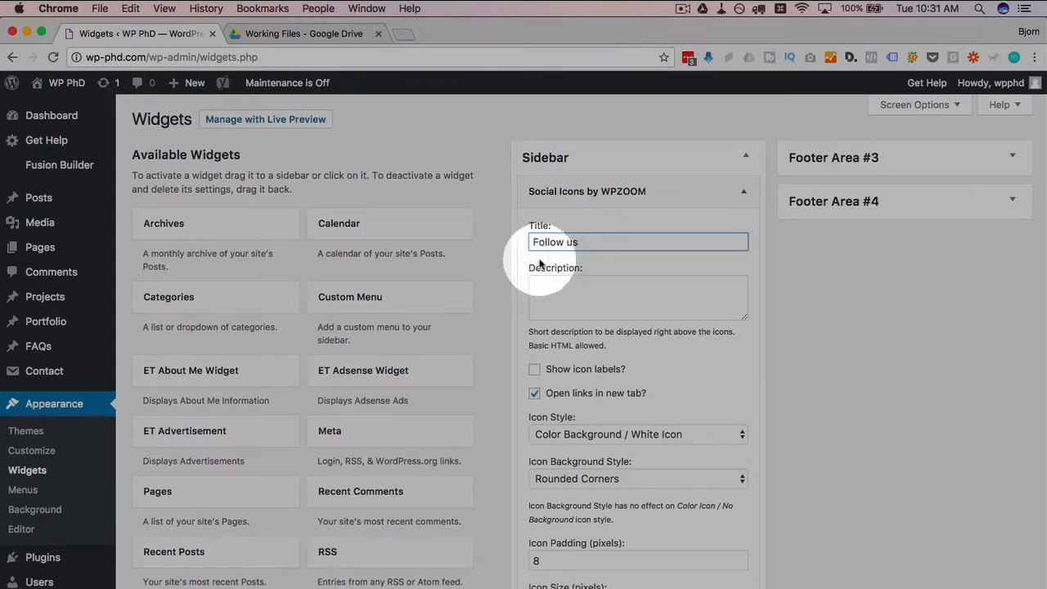
pyautogui.scroll(-3)
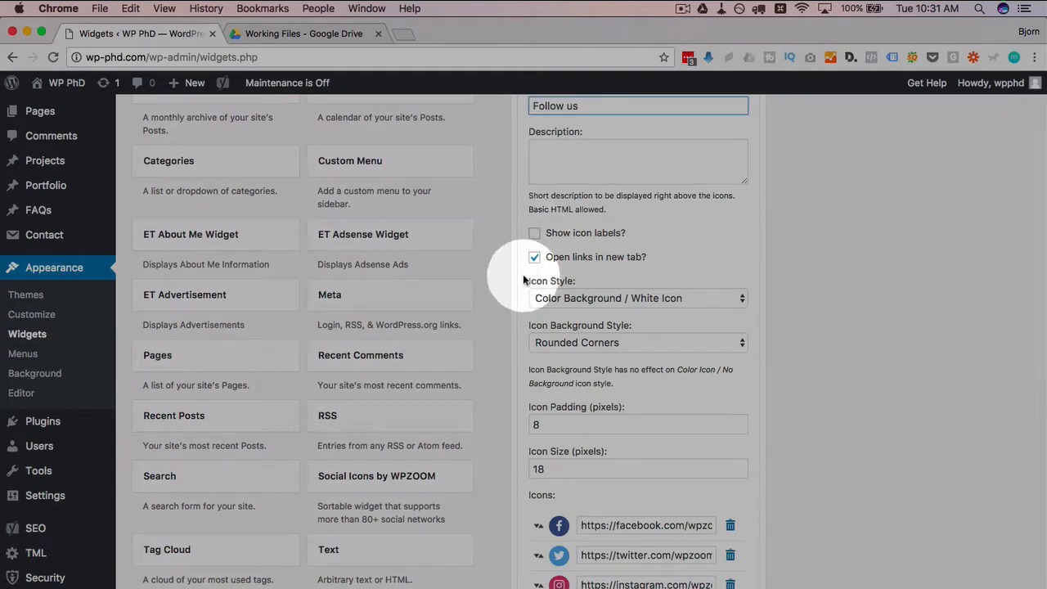
pyautogui.scroll(-3)
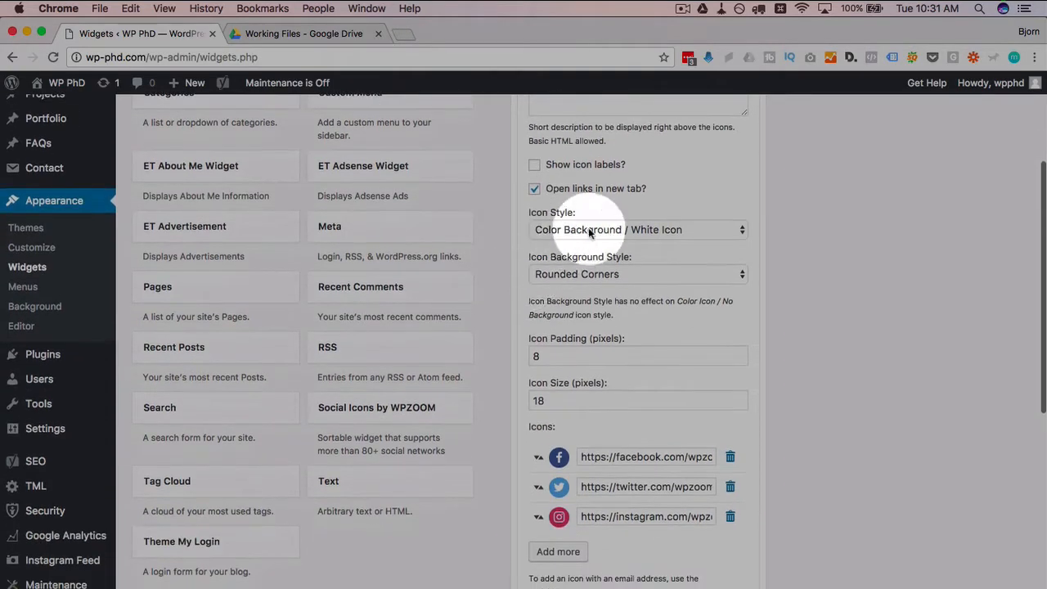
# - Review the Icon Style and Background Style choices, keeping rounded corners, and check Icon Padding
pyautogui.click(638, 229)
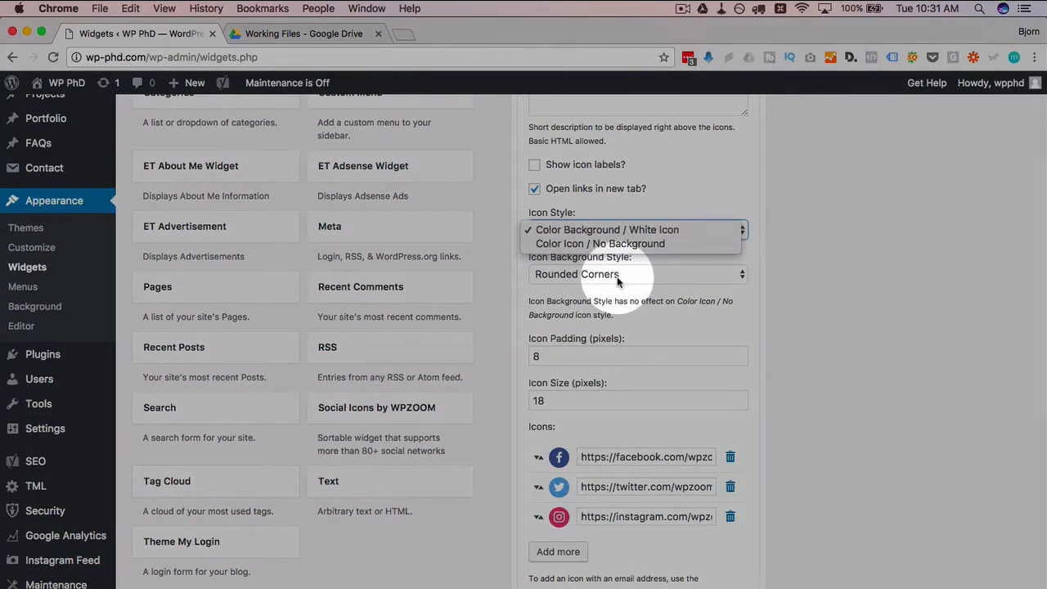
pyautogui.click(638, 274)
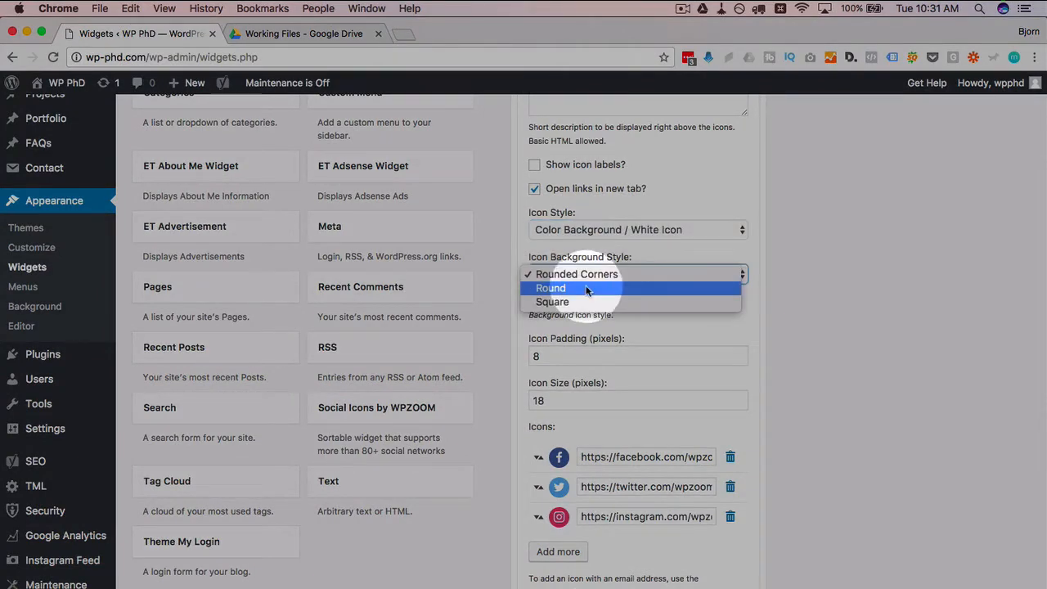
pyautogui.click(575, 275)
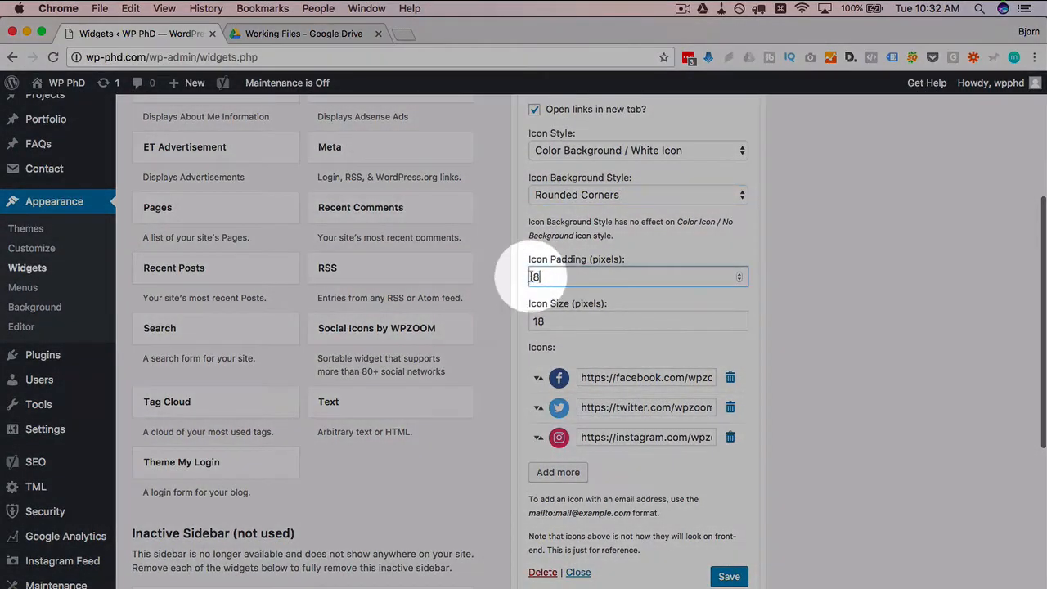
pyautogui.click(638, 321)
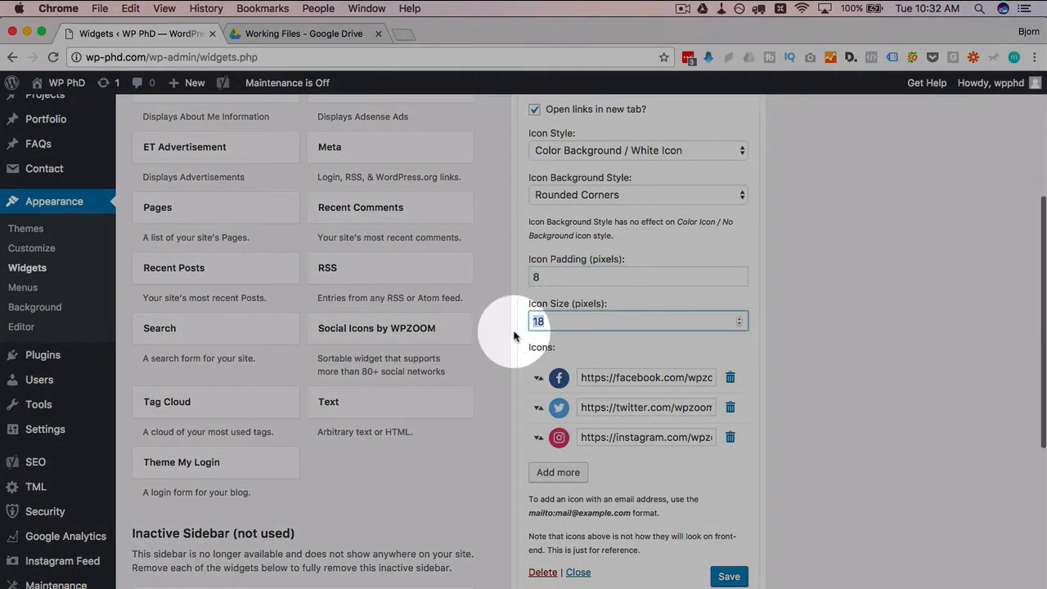
pyautogui.scroll(-3)
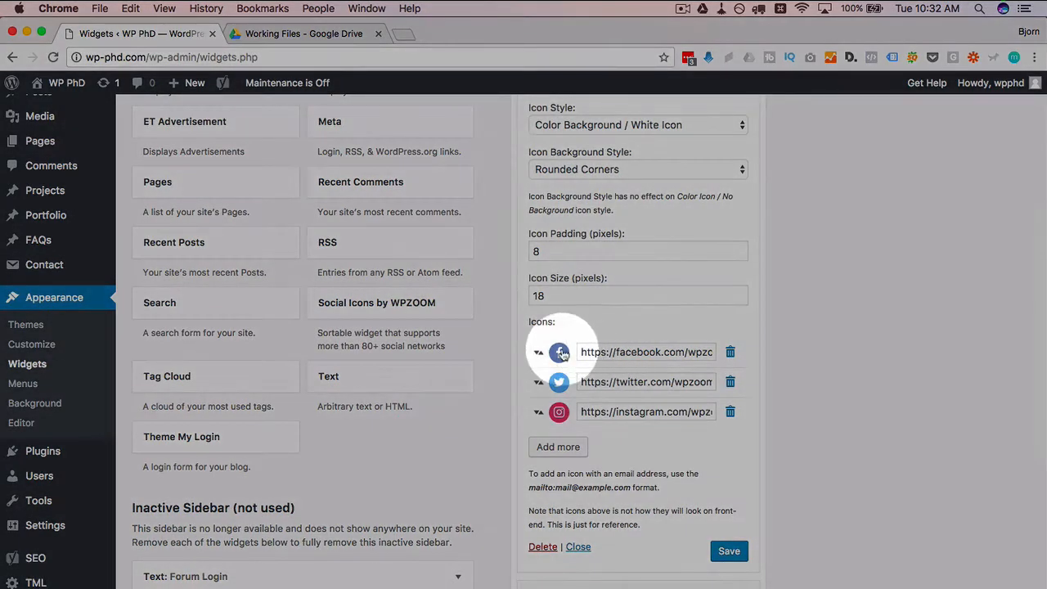
pyautogui.moveTo(638, 352)
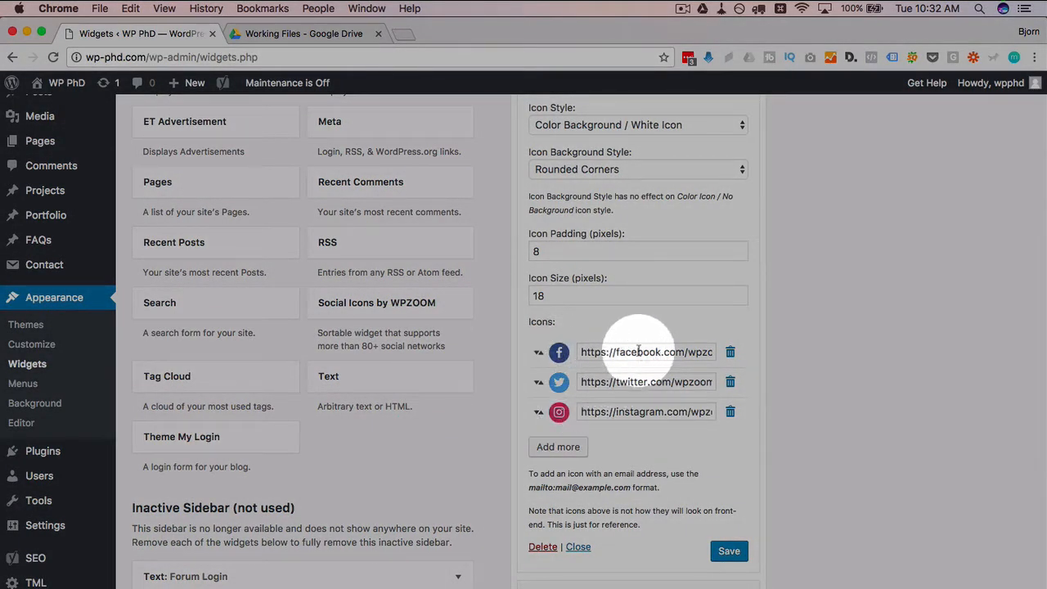
# - Add a fourth icon row to the widget via Add more and begin choosing its icon
pyautogui.click(646, 351)
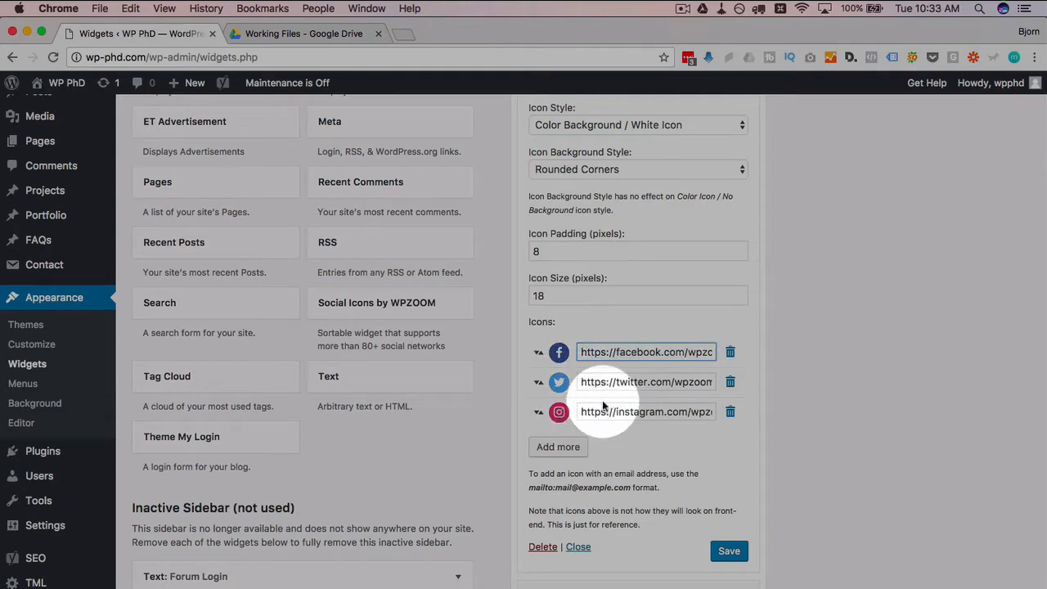
pyautogui.scroll(-3)
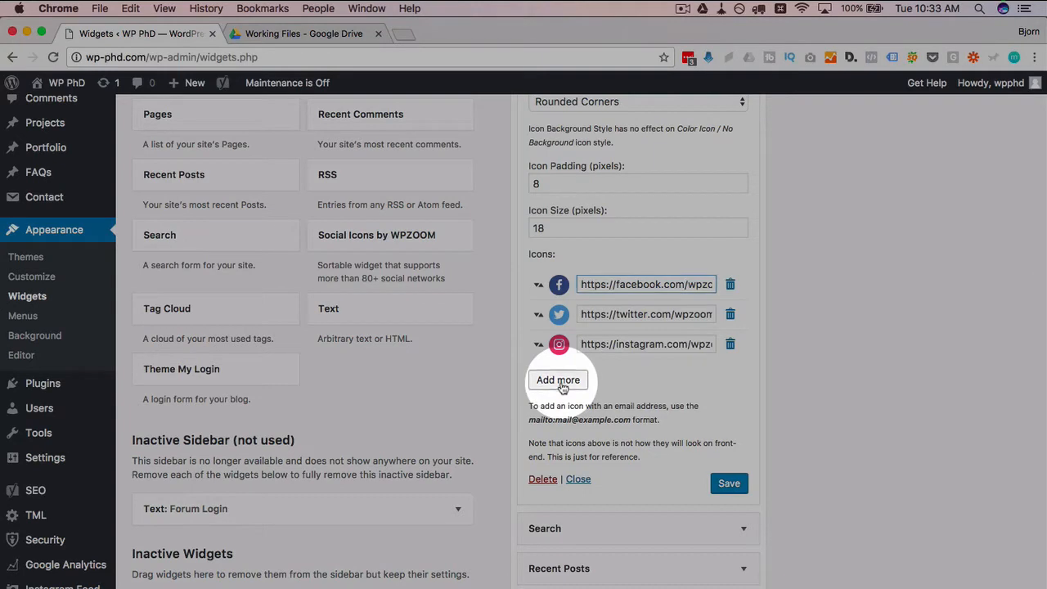
pyautogui.click(558, 380)
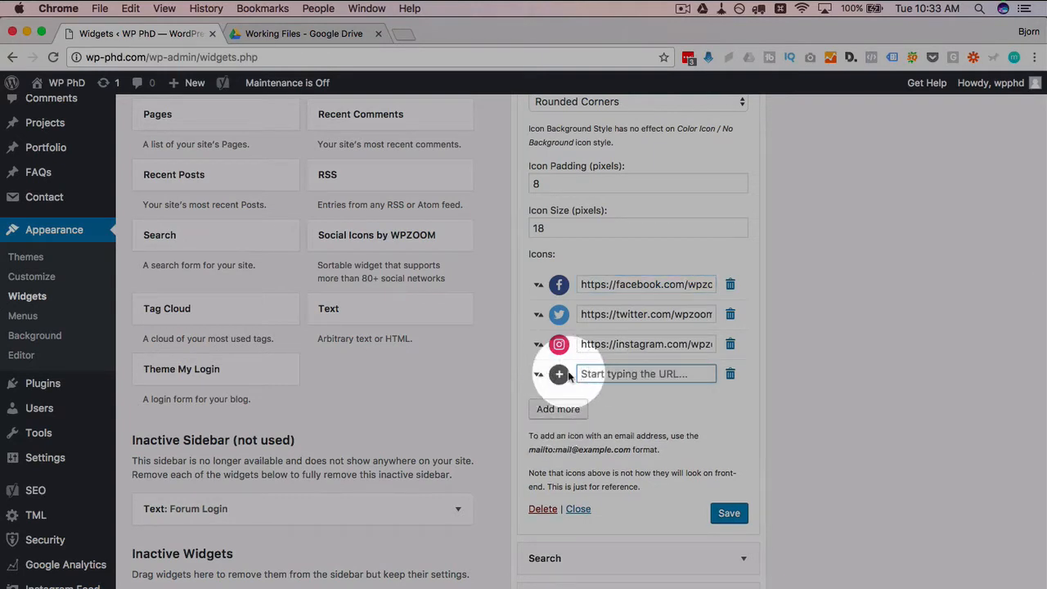
pyautogui.click(560, 373)
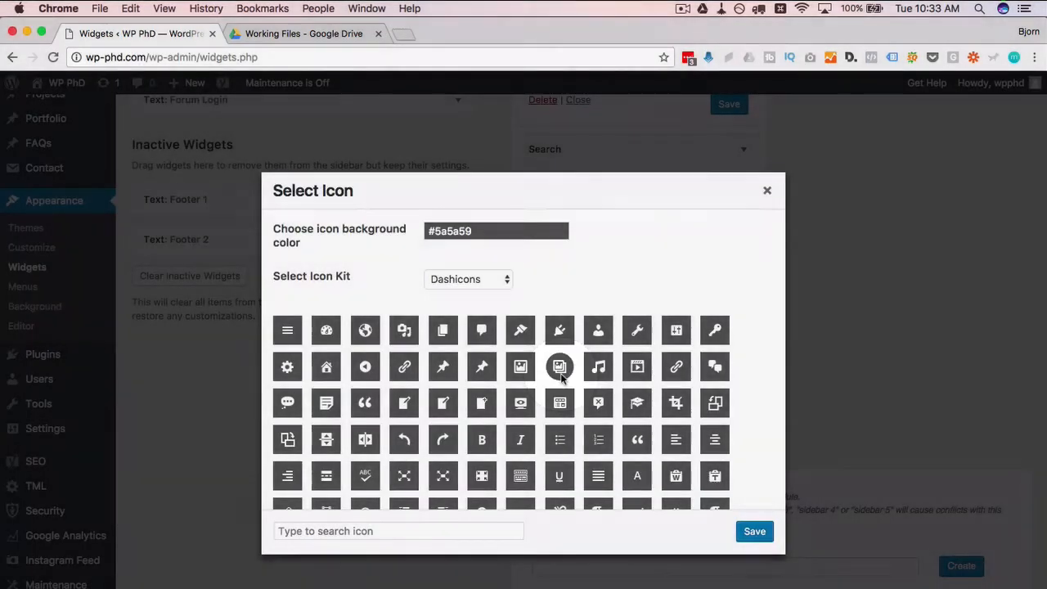
pyautogui.moveTo(413, 285)
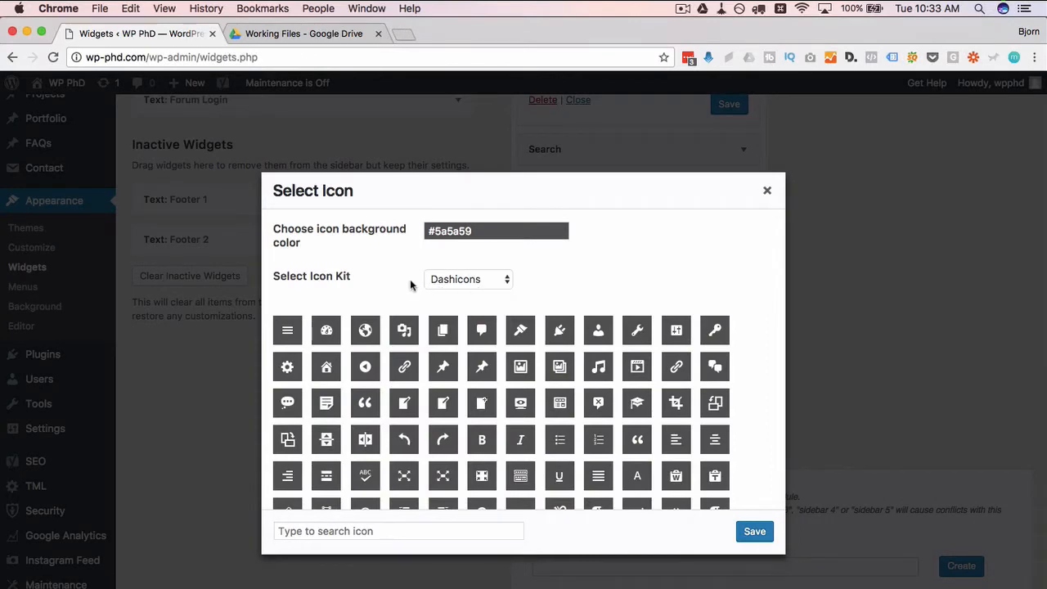
# - Switch the icon kit to Socicons and select the Digg icon for the new entry
pyautogui.click(468, 279)
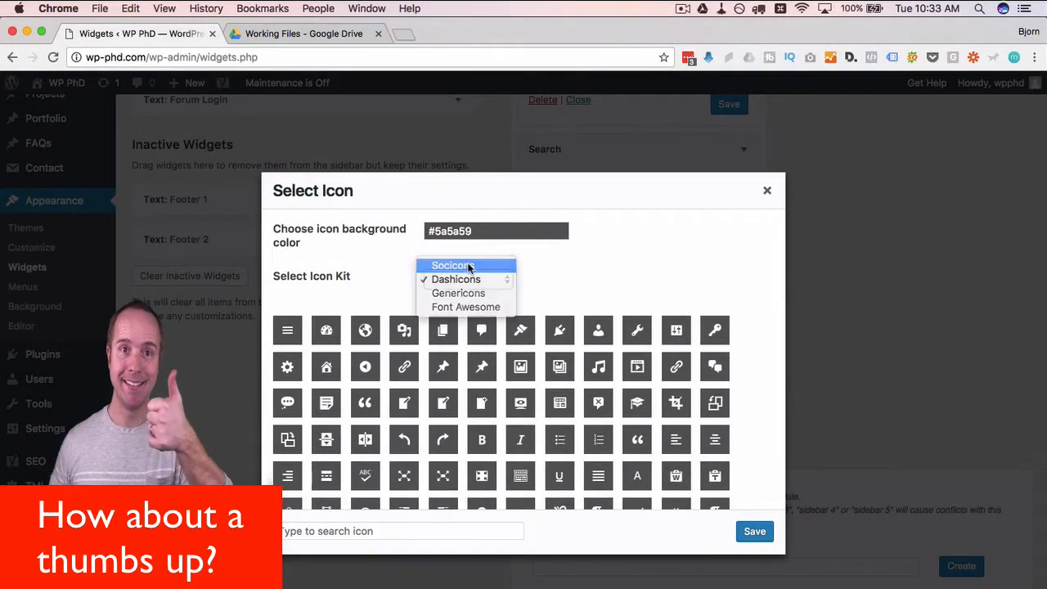
pyautogui.click(451, 265)
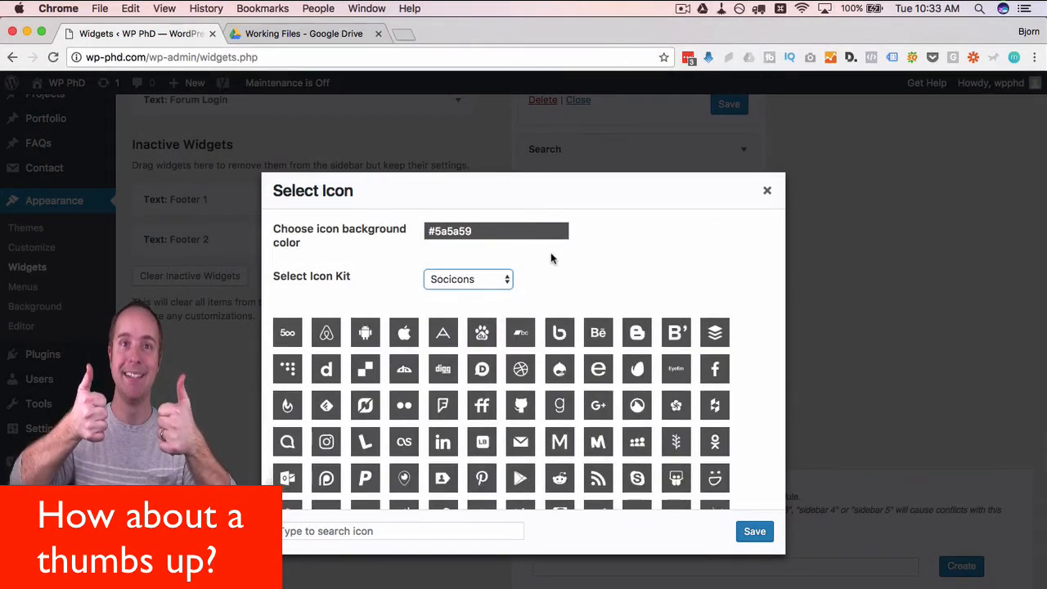
pyautogui.scroll(-3)
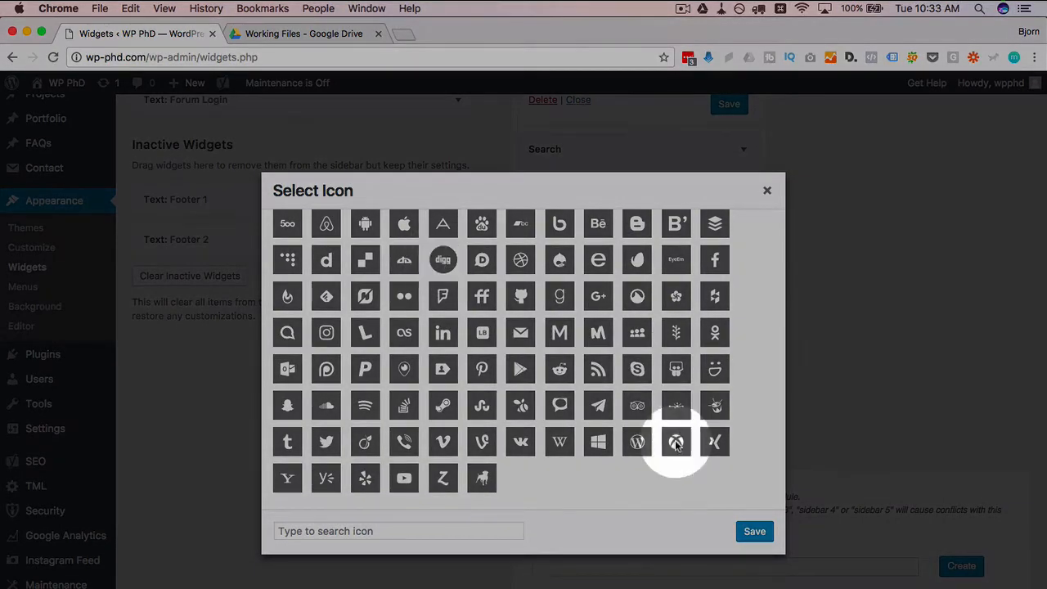
pyautogui.click(675, 441)
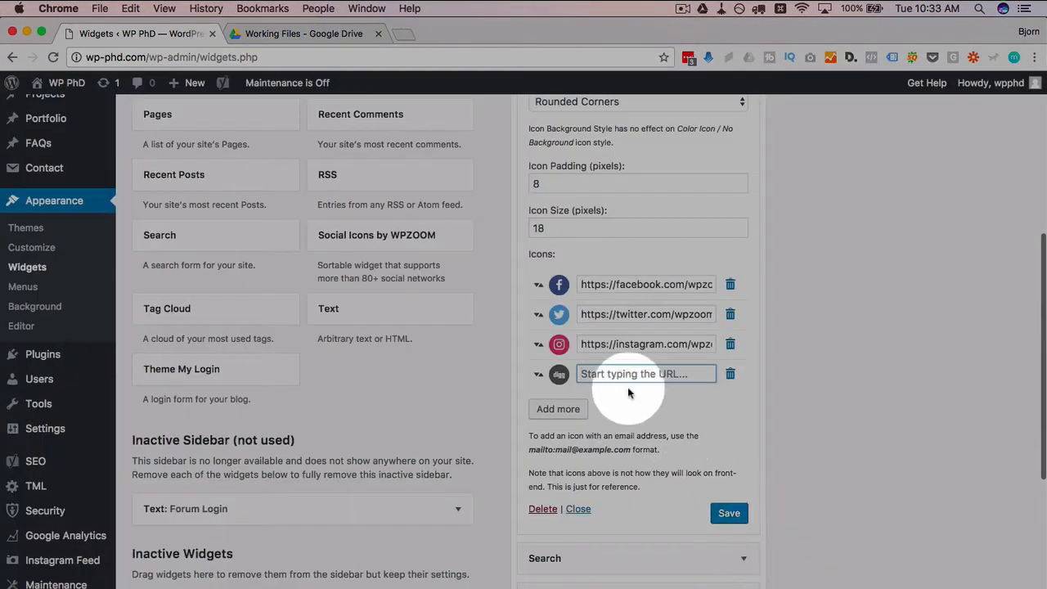
pyautogui.write('h')
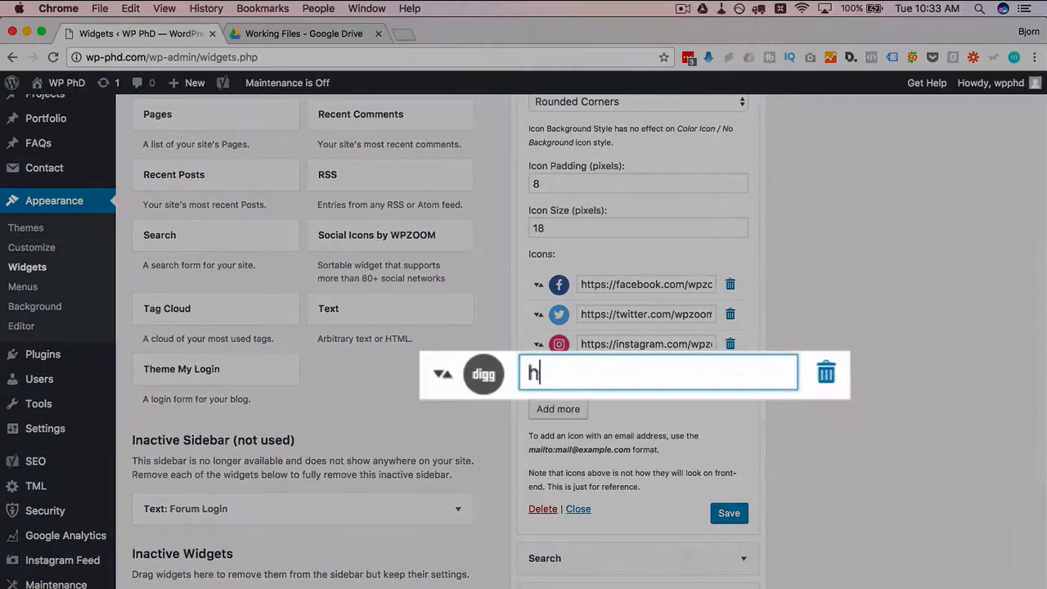
pyautogui.write('http://dig')
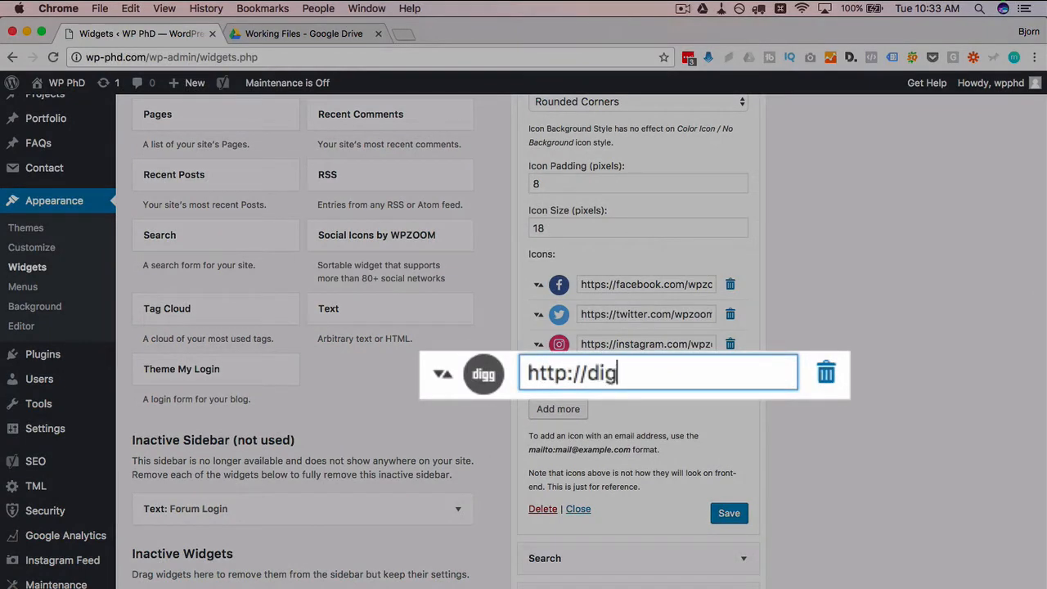
pyautogui.write('g.com')
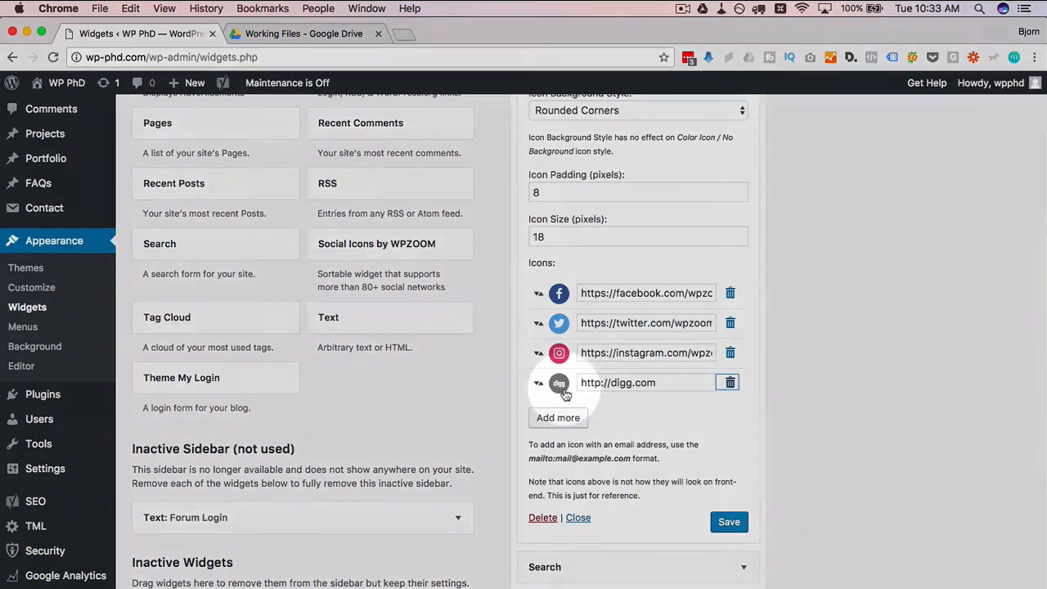
# - Give the Digg icon a yellow background colour and save the widget
pyautogui.click(559, 382)
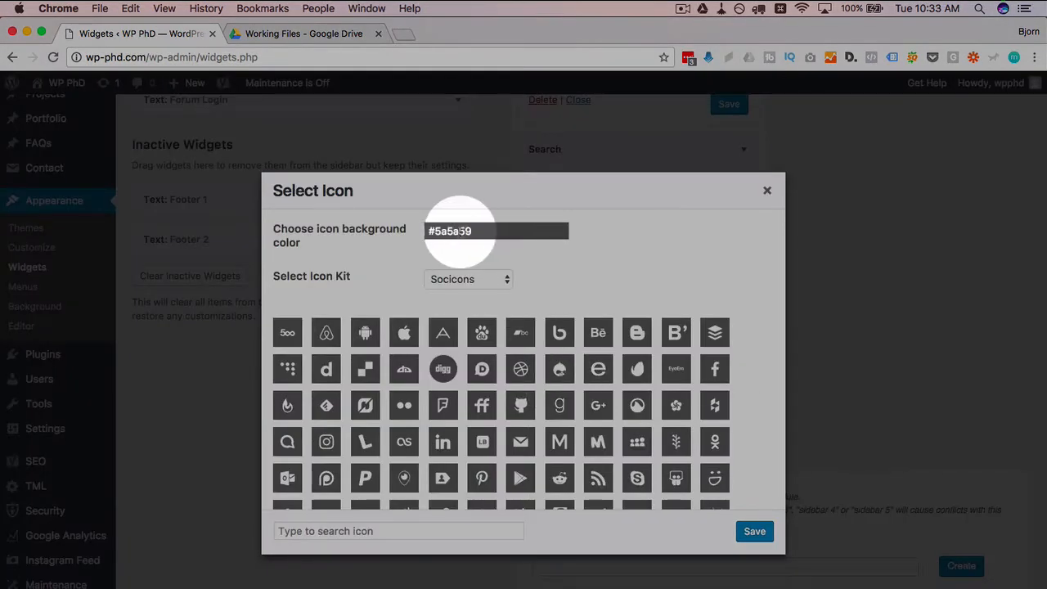
pyautogui.click(495, 230)
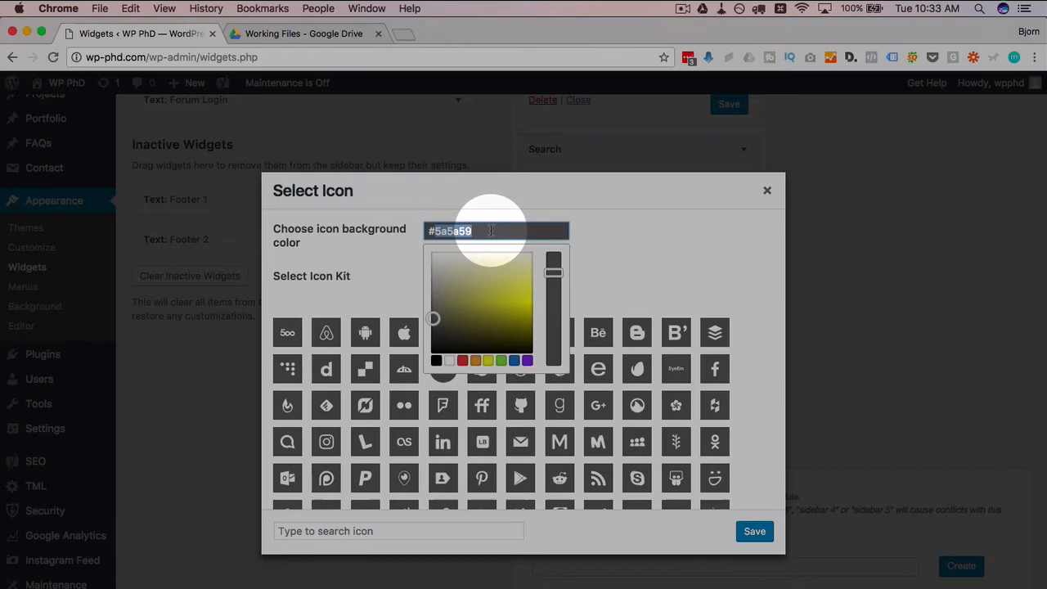
pyautogui.moveTo(431, 318); pyautogui.dragTo(523, 278)
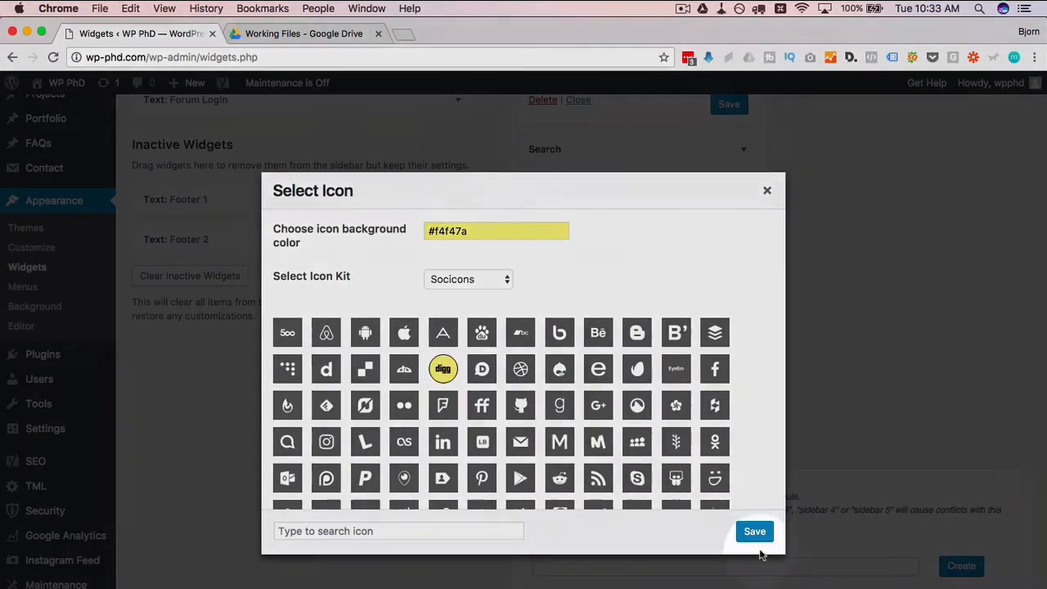
pyautogui.click(754, 530)
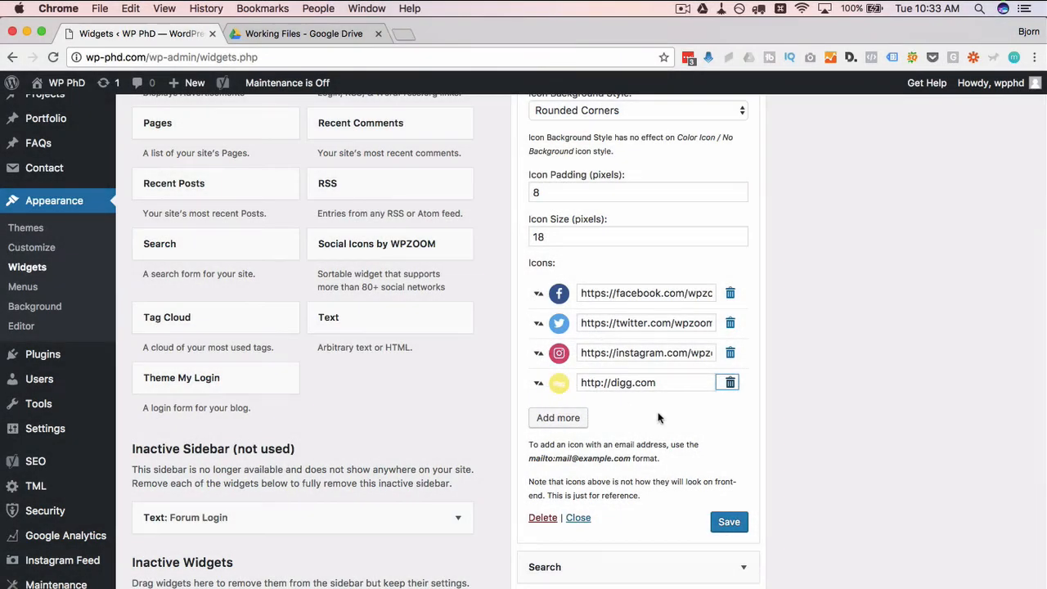
pyautogui.moveTo(641, 437)
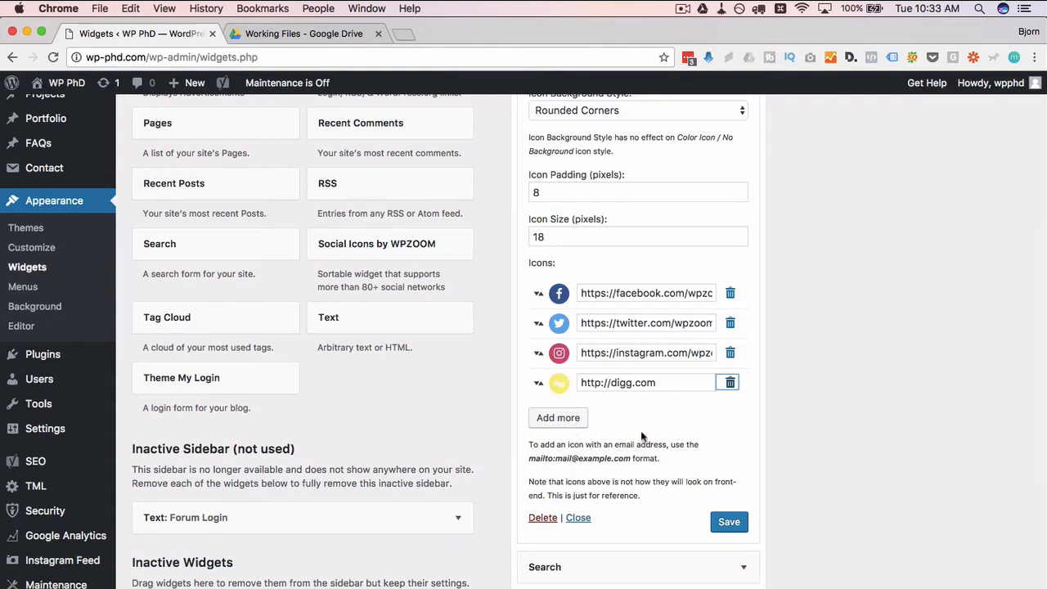
pyautogui.click(376, 33)
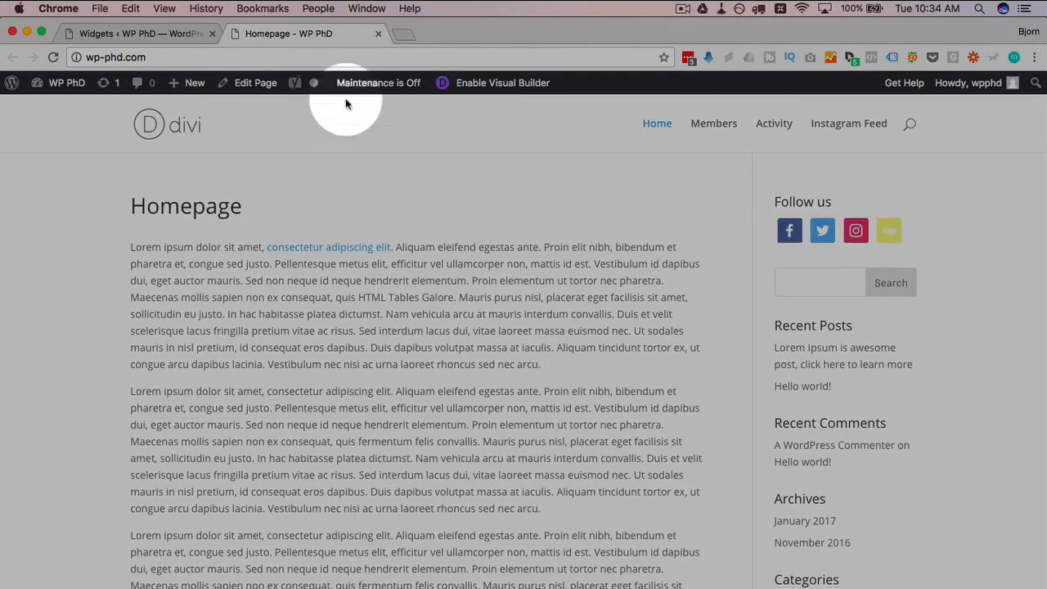
# - Save icon size 26 with padding 0 and reload the homepage to show the four Follow us icons
pyautogui.click(130, 33)
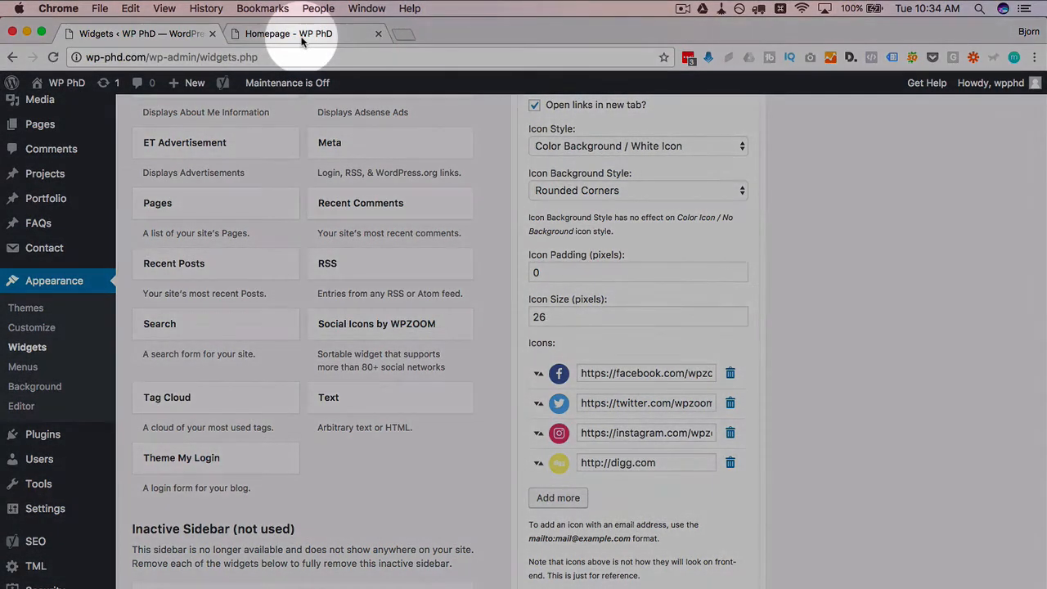
pyautogui.click(286, 33)
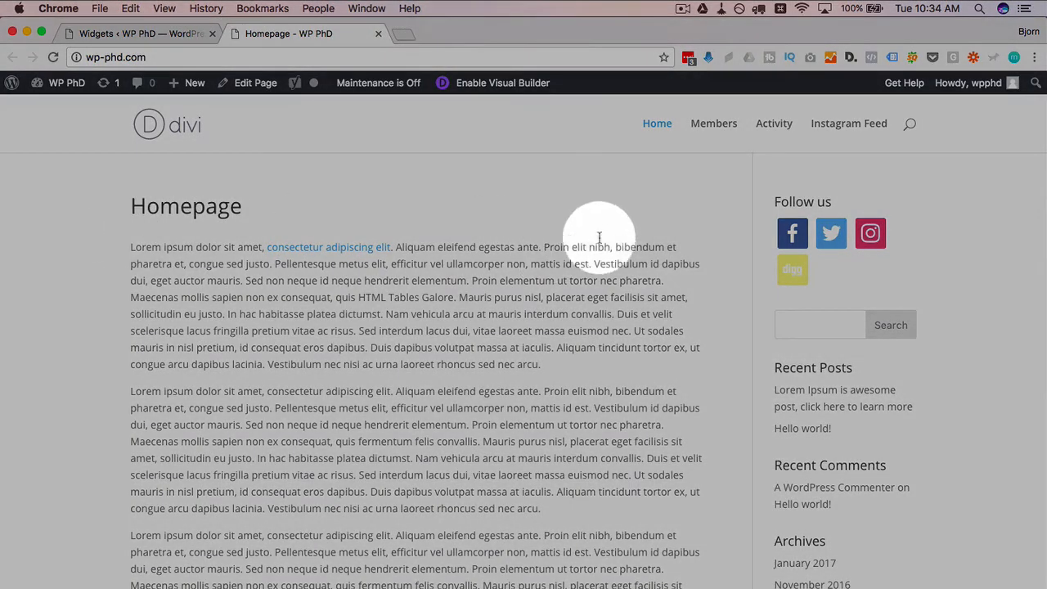
pyautogui.moveTo(684, 290)
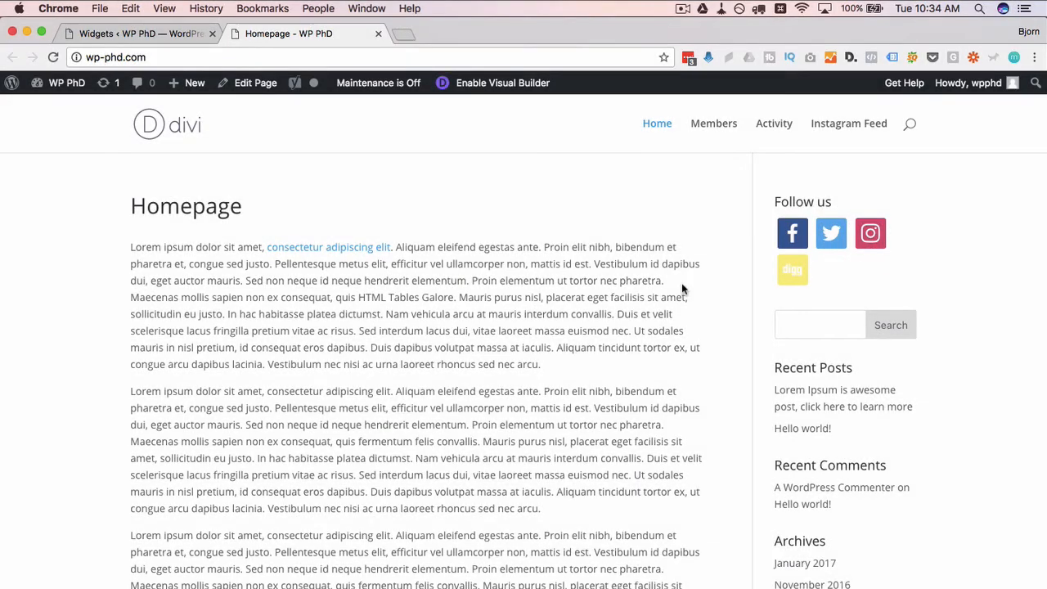